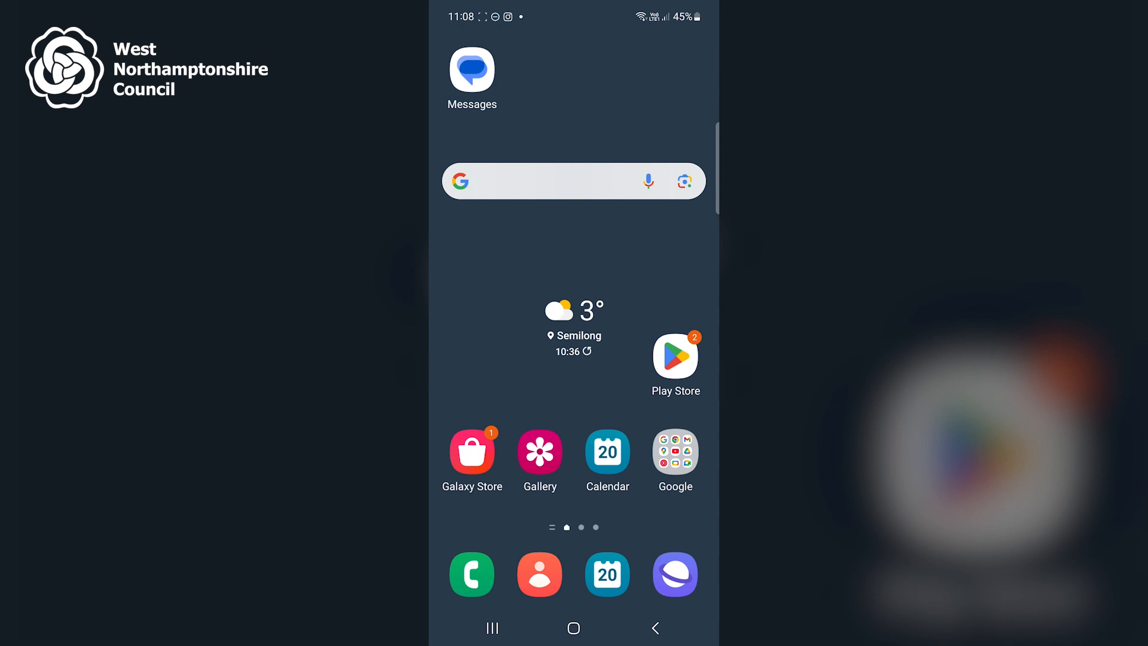
Open the Settings app from the Samsung app drawer.
scroll(up, 3)
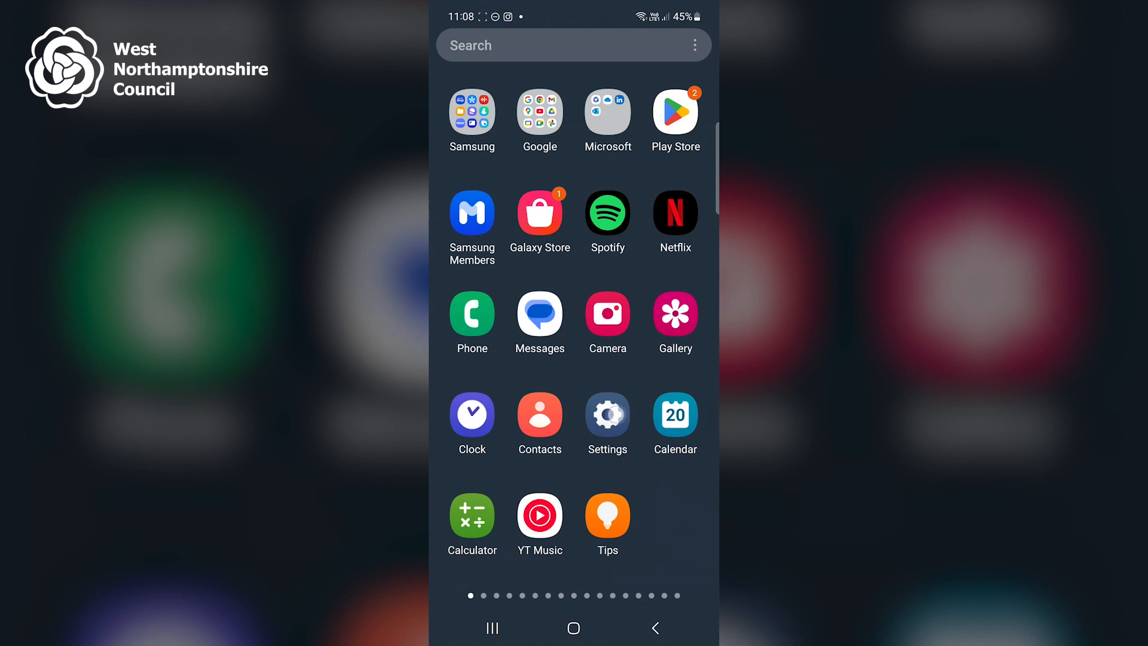
click(607, 415)
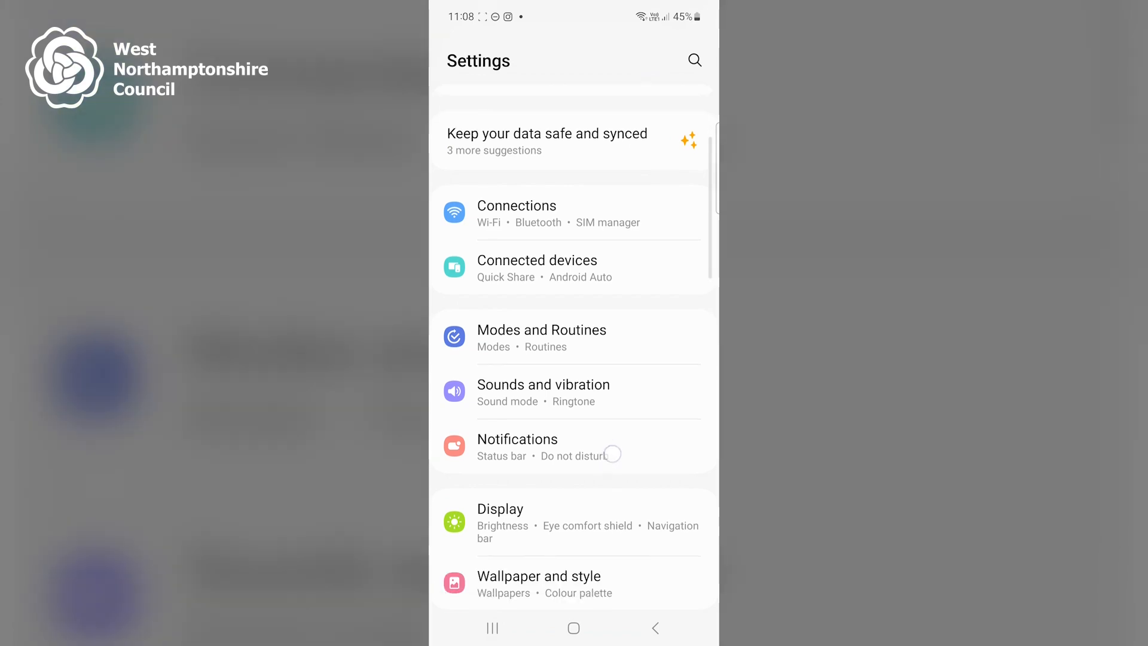
Go to Accessibility > Visibility enhancements > Magnification.
scroll(down, 3)
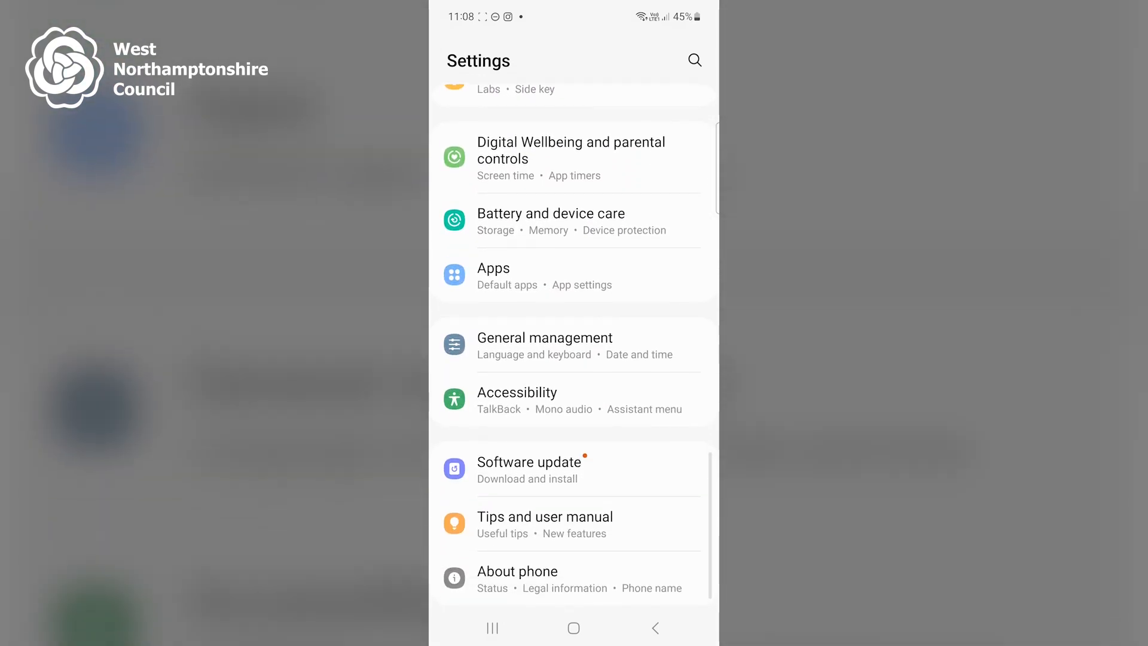
click(516, 392)
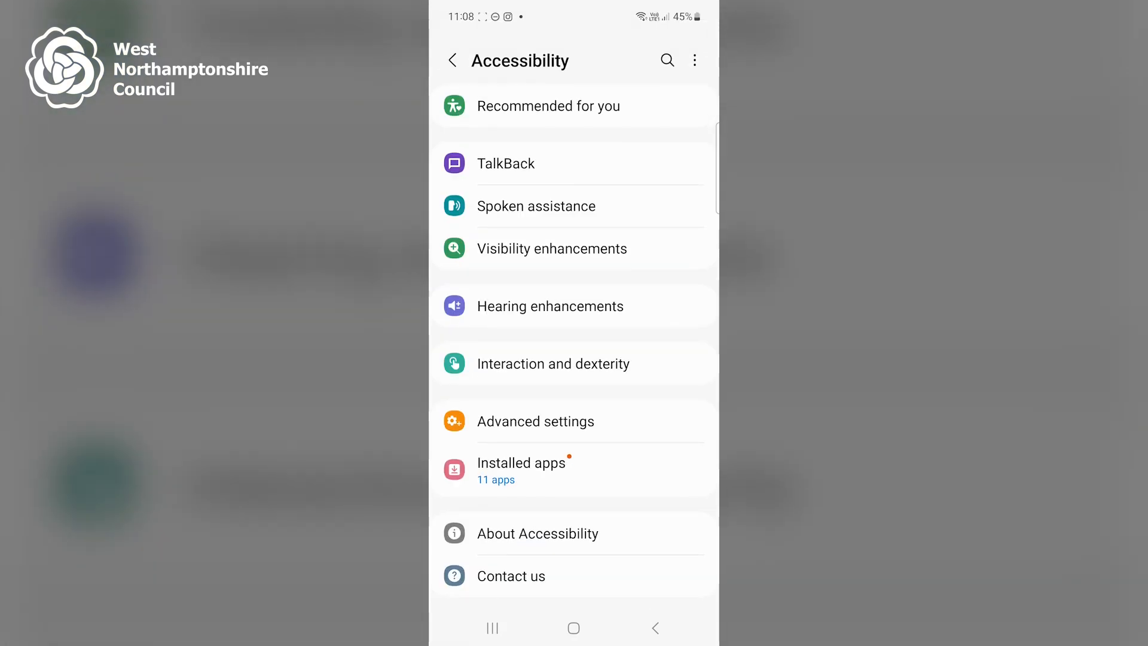
click(550, 248)
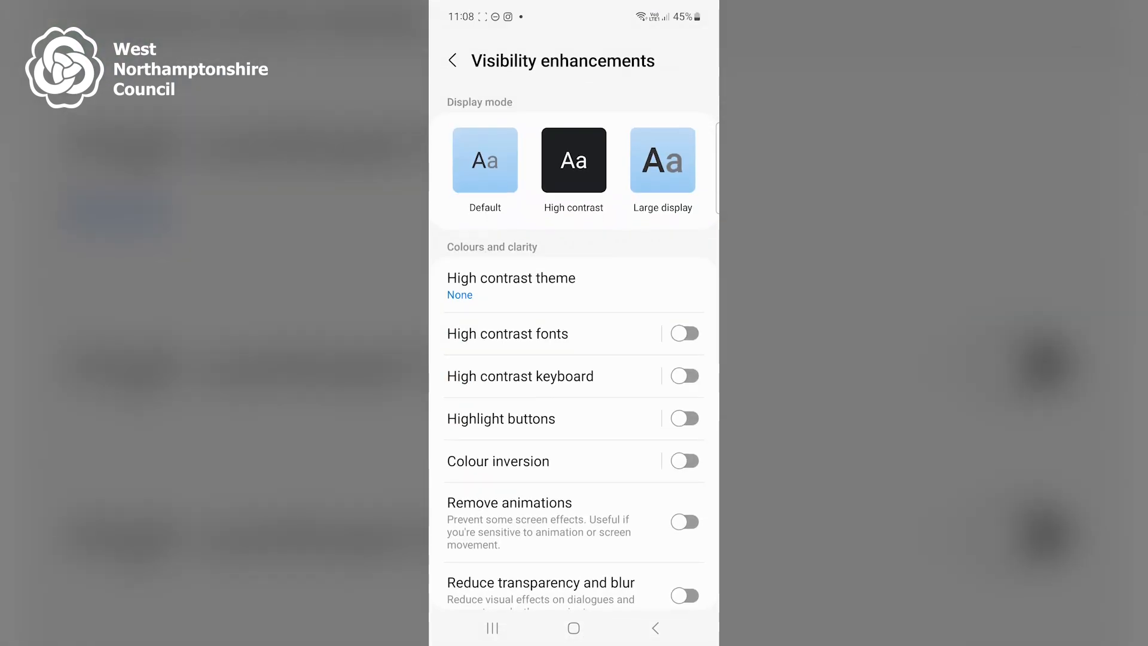
scroll(down, 3)
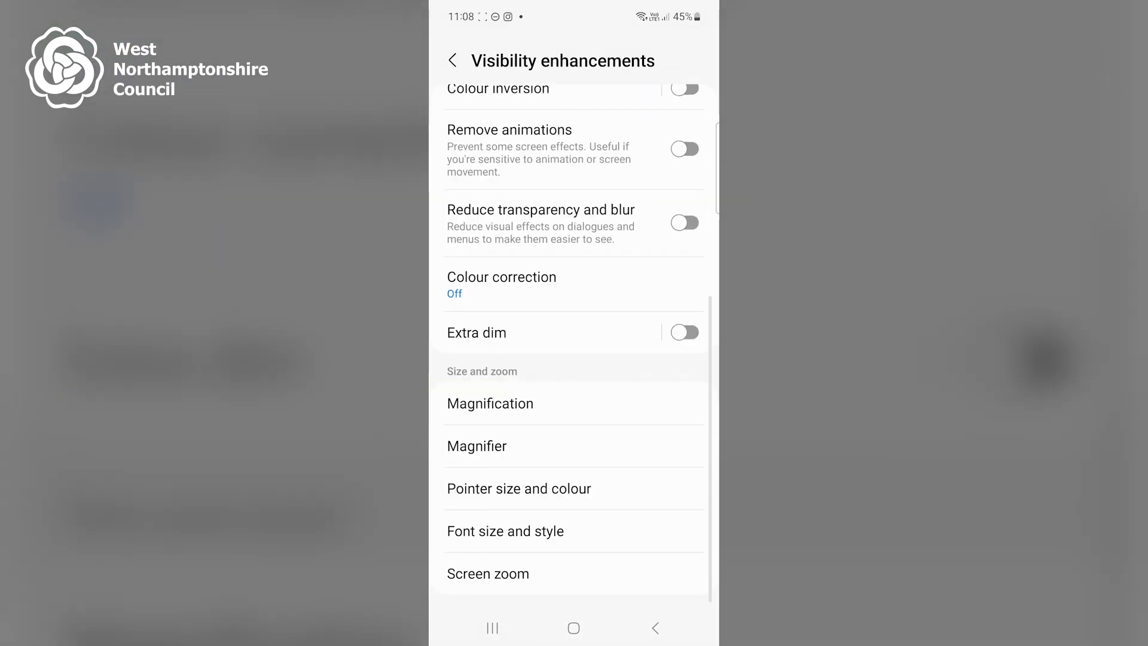
click(490, 402)
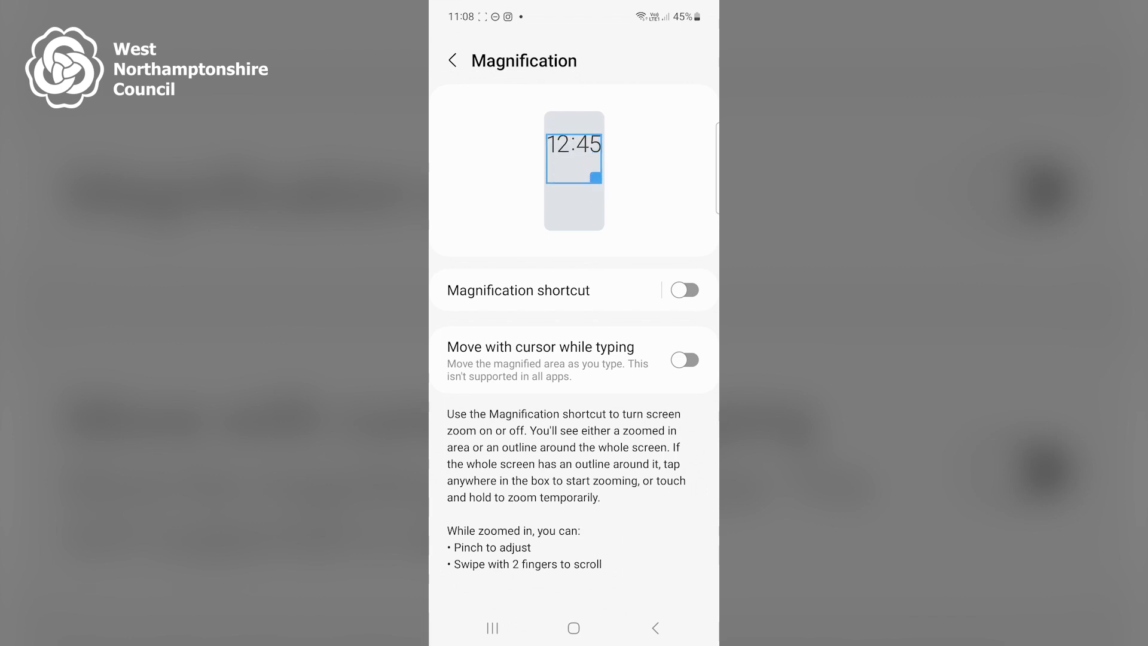
Turn on the Magnification shortcut, keeping Triple-tap screen as its action.
click(516, 290)
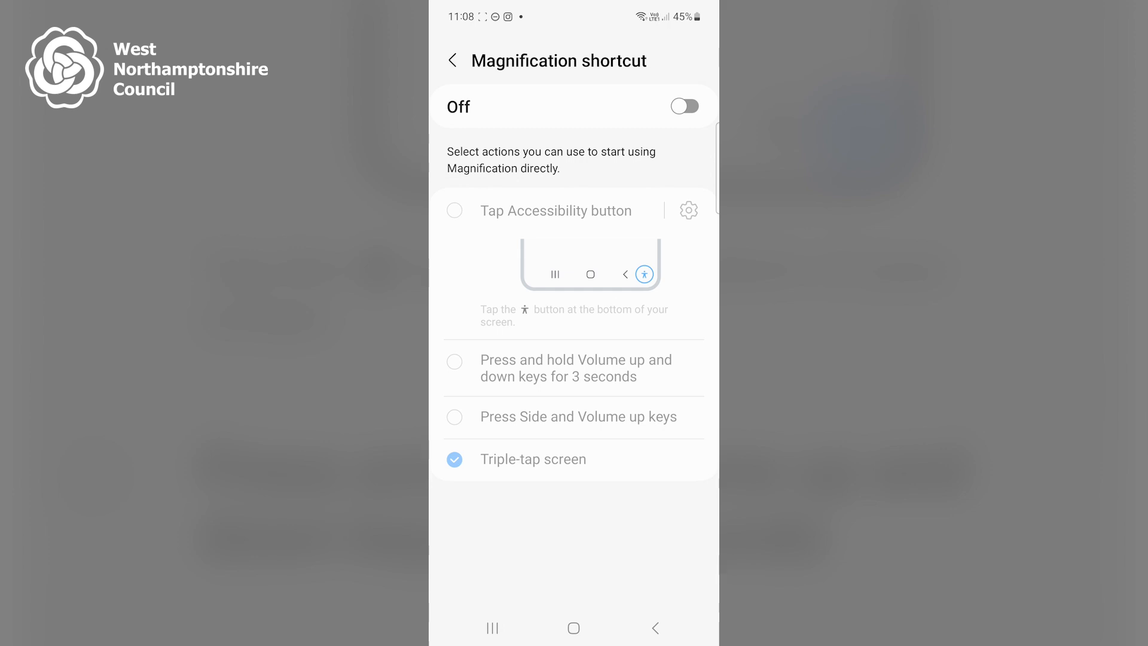
click(683, 106)
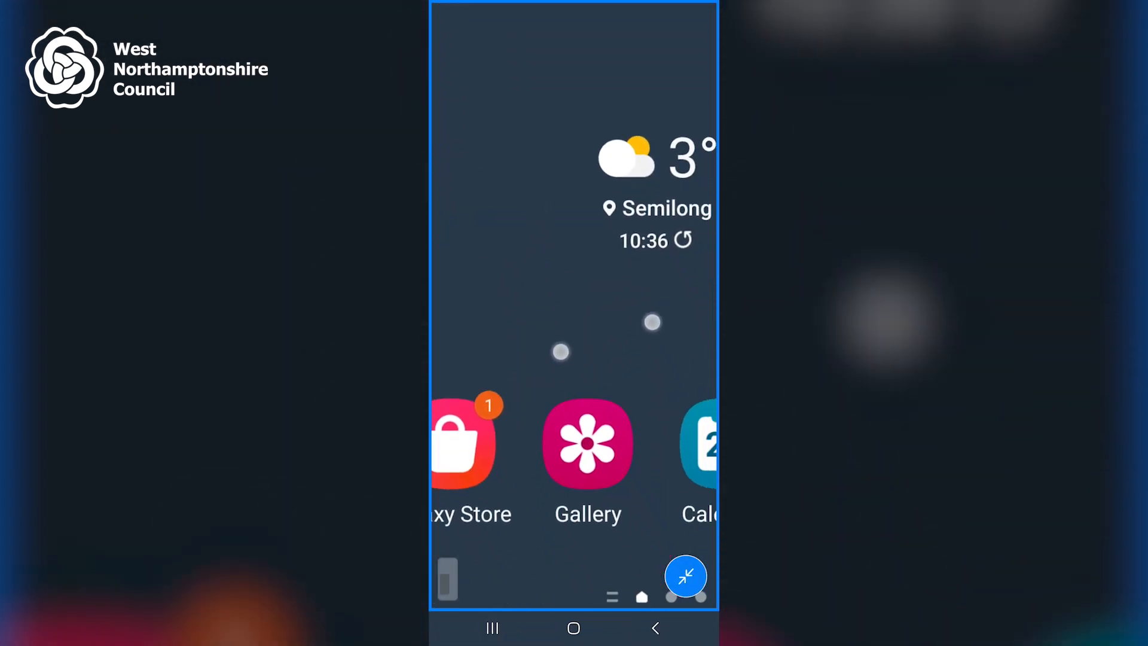
Zoom the home screen full screen and pan across apps back to the weather widget.
scroll(left, 3)
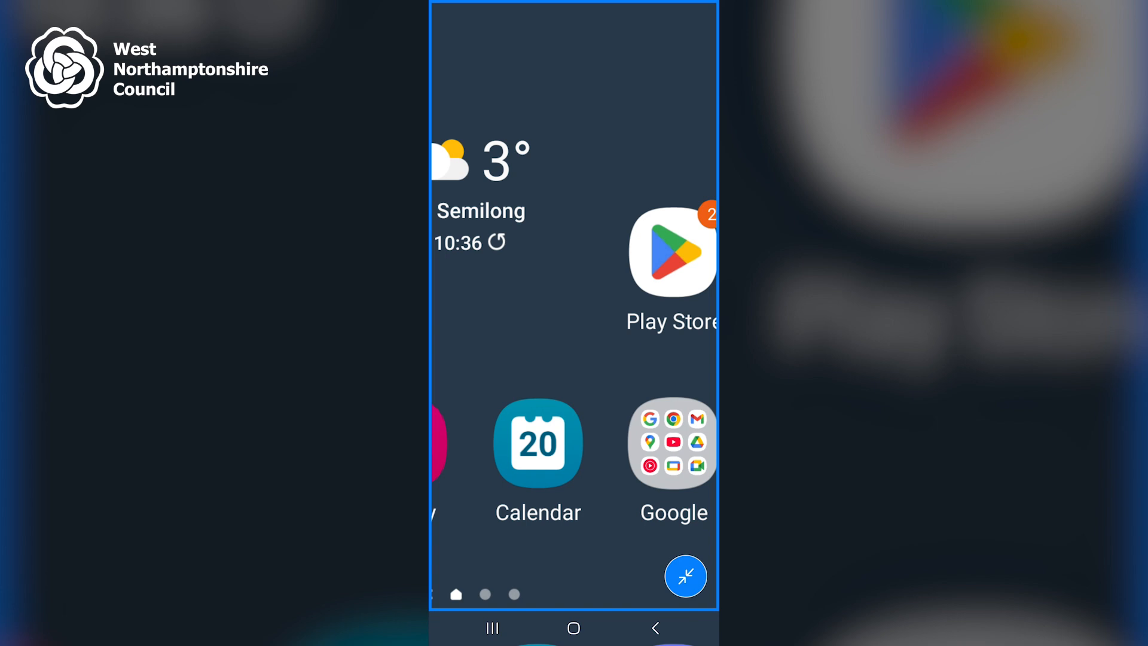
click(685, 576)
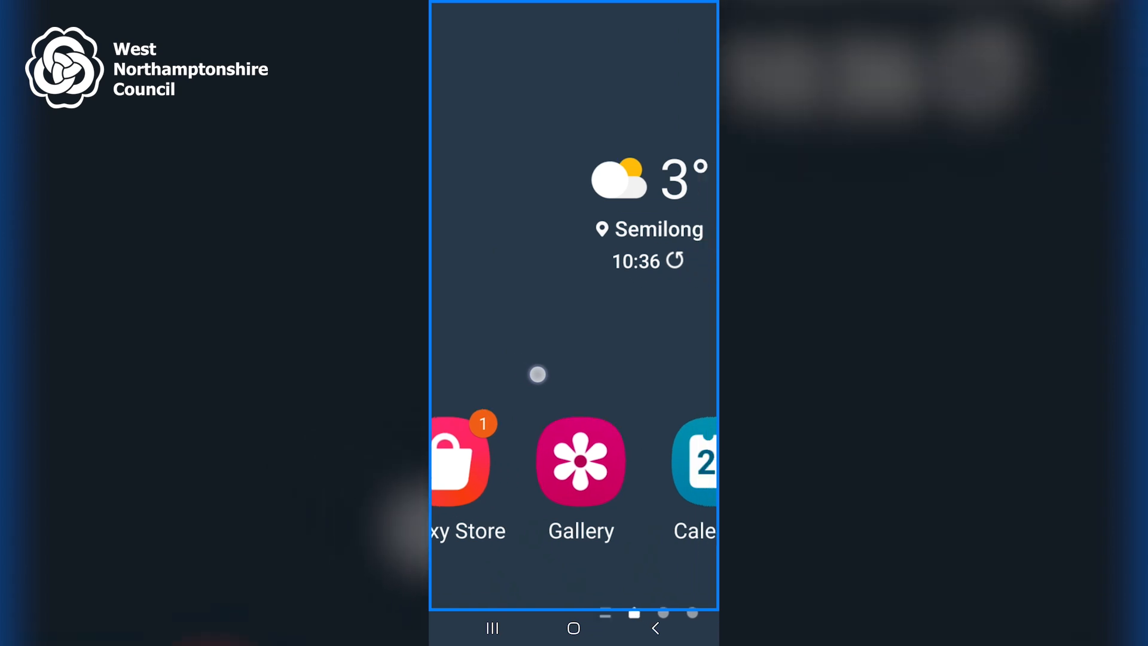
Temporarily magnify and pan around the weather widget and Gallery icon, then release.
scroll(left, 3)
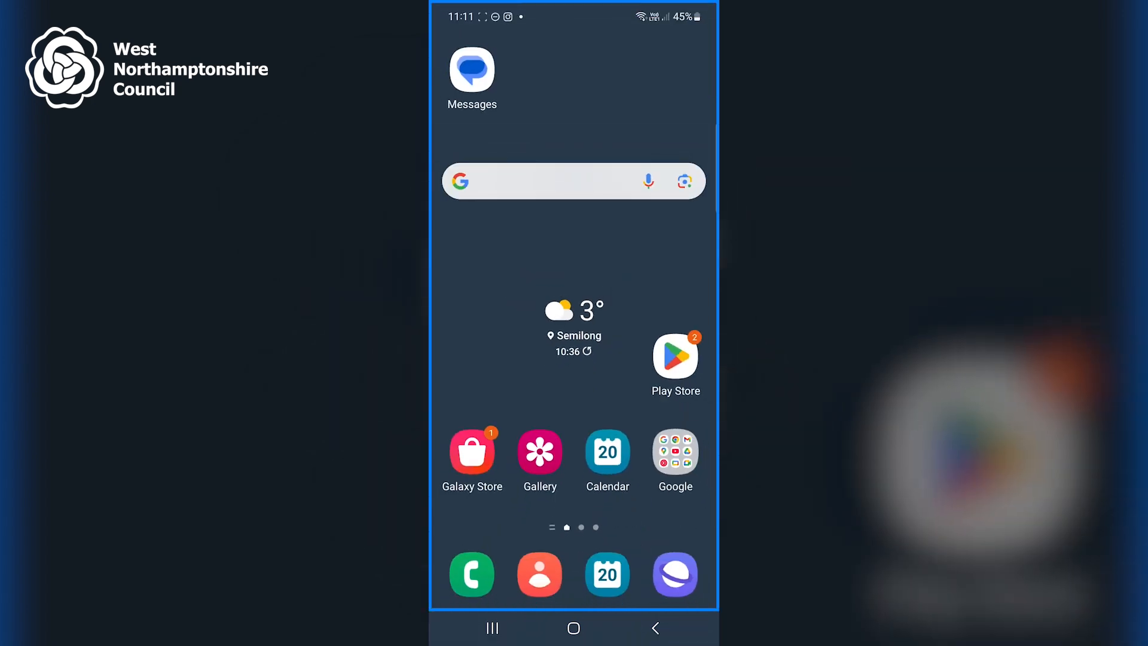
Start window magnification and drag the magnifier window over the weather widget.
click(573, 326)
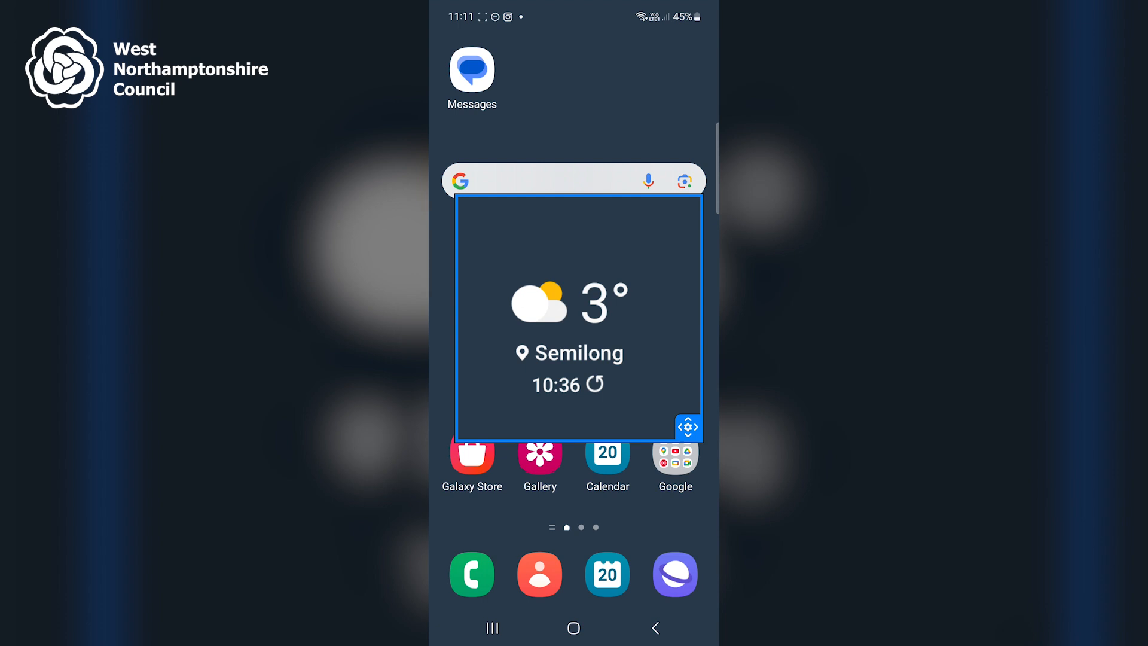
drag(577, 315, 552, 394)
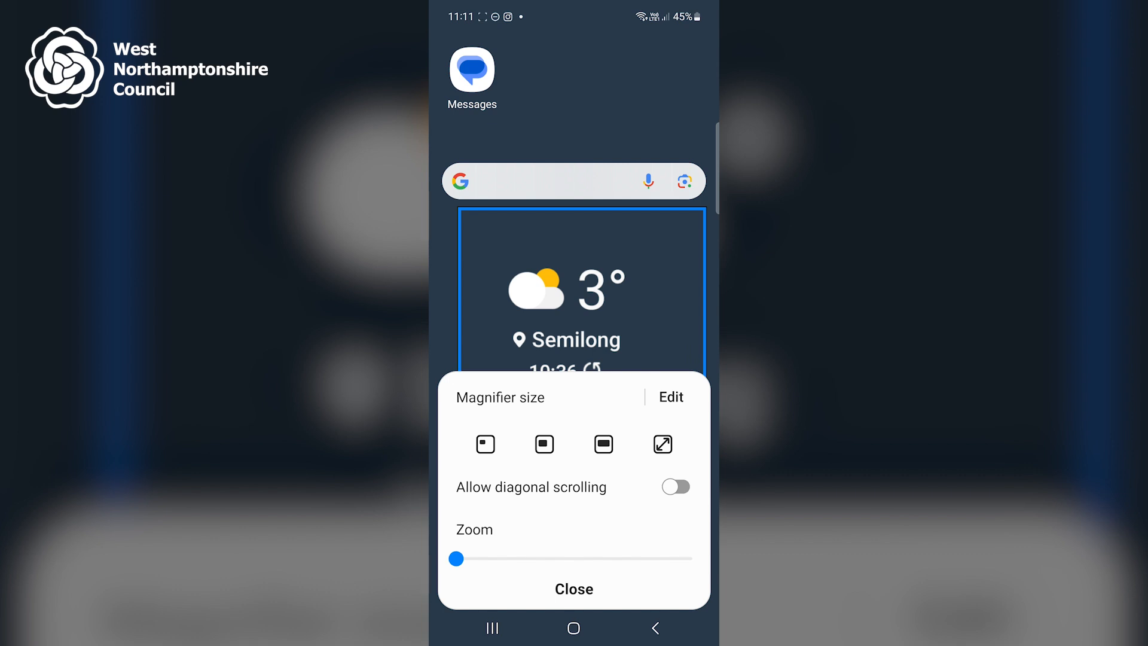
Set the magnifier window to the smallest size, then the second size.
click(485, 444)
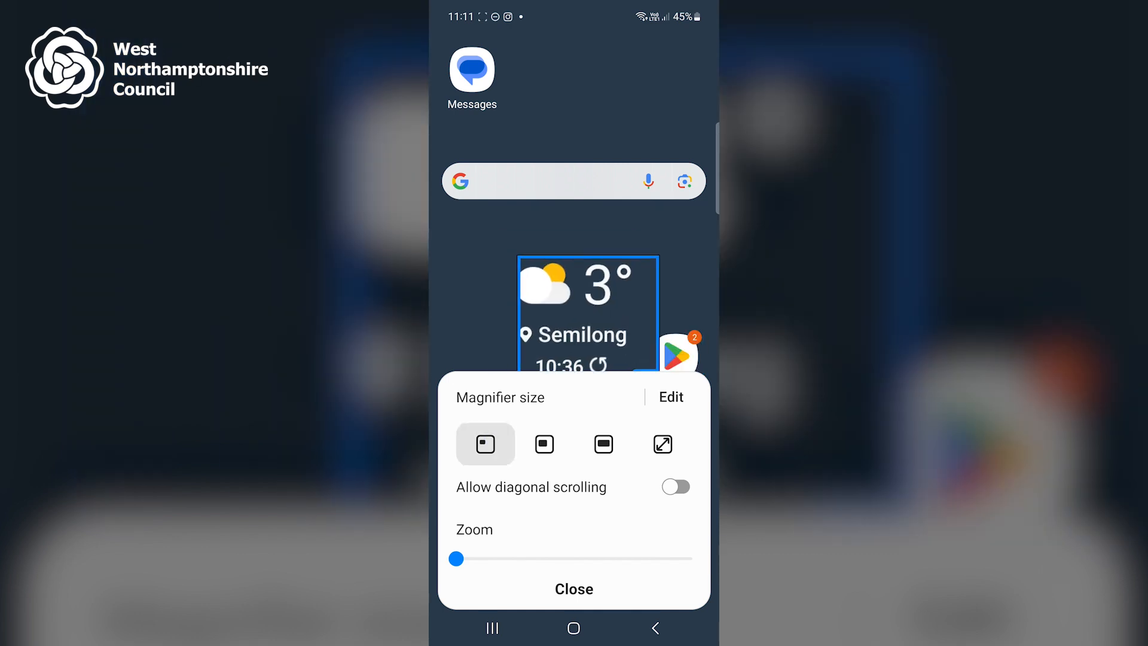
click(544, 444)
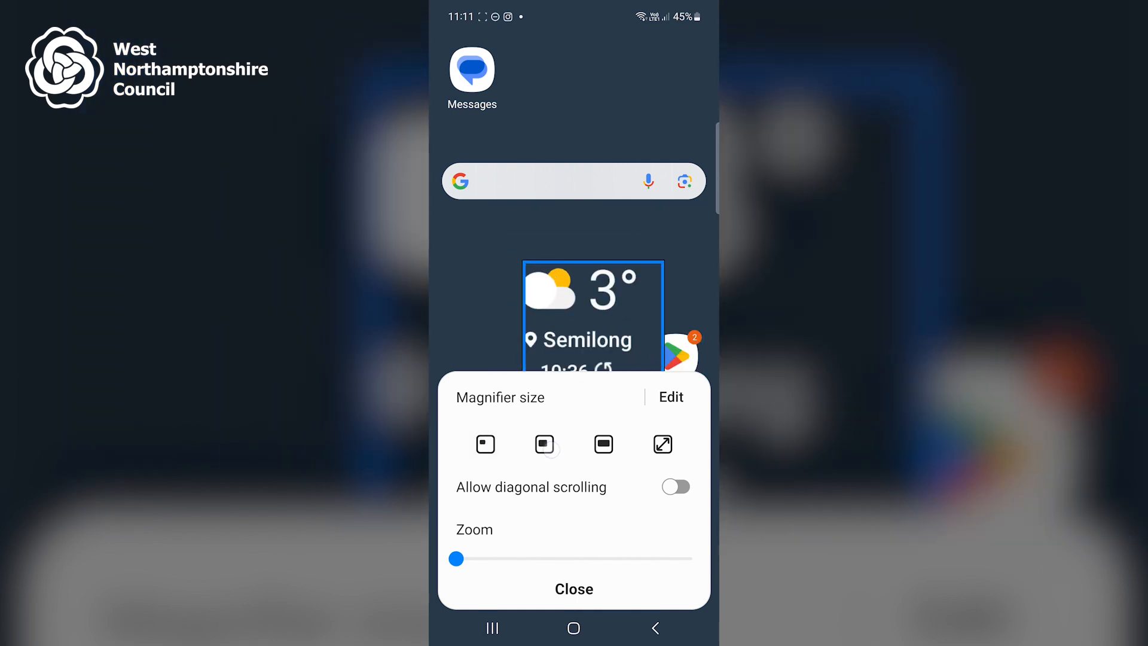